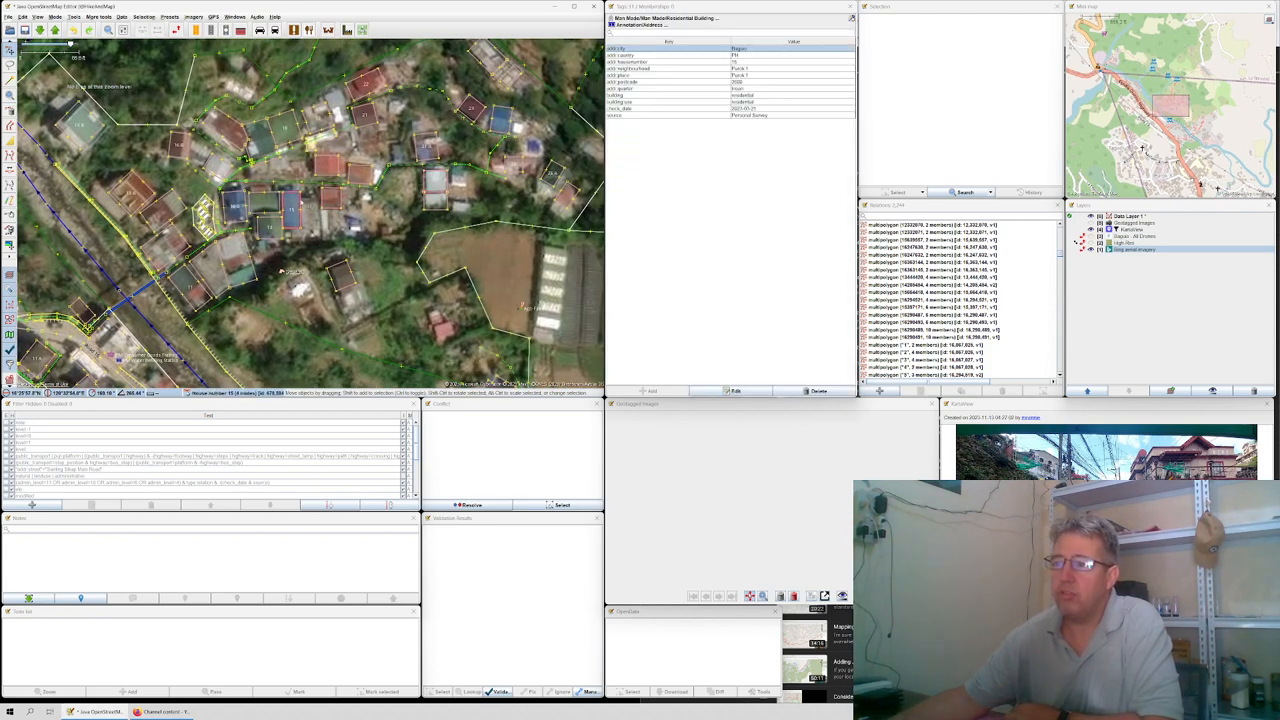
# - Zoom in on the residential building and its neighbouring cluster of sarcophagi over Bing imagery
pyautogui.click(288, 205)
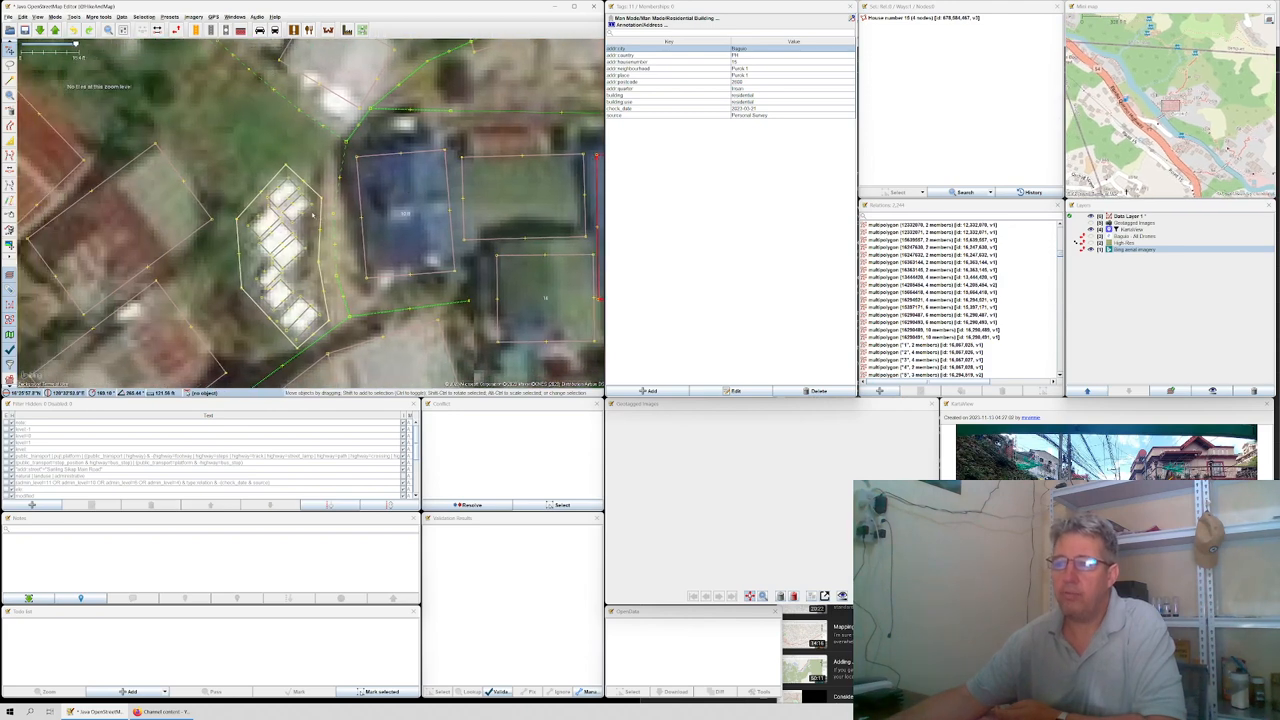
# - Show the above-ground tomb tags of a sarcophagus, then the metal simple-suspension footbridge's tags
pyautogui.click(298, 207)
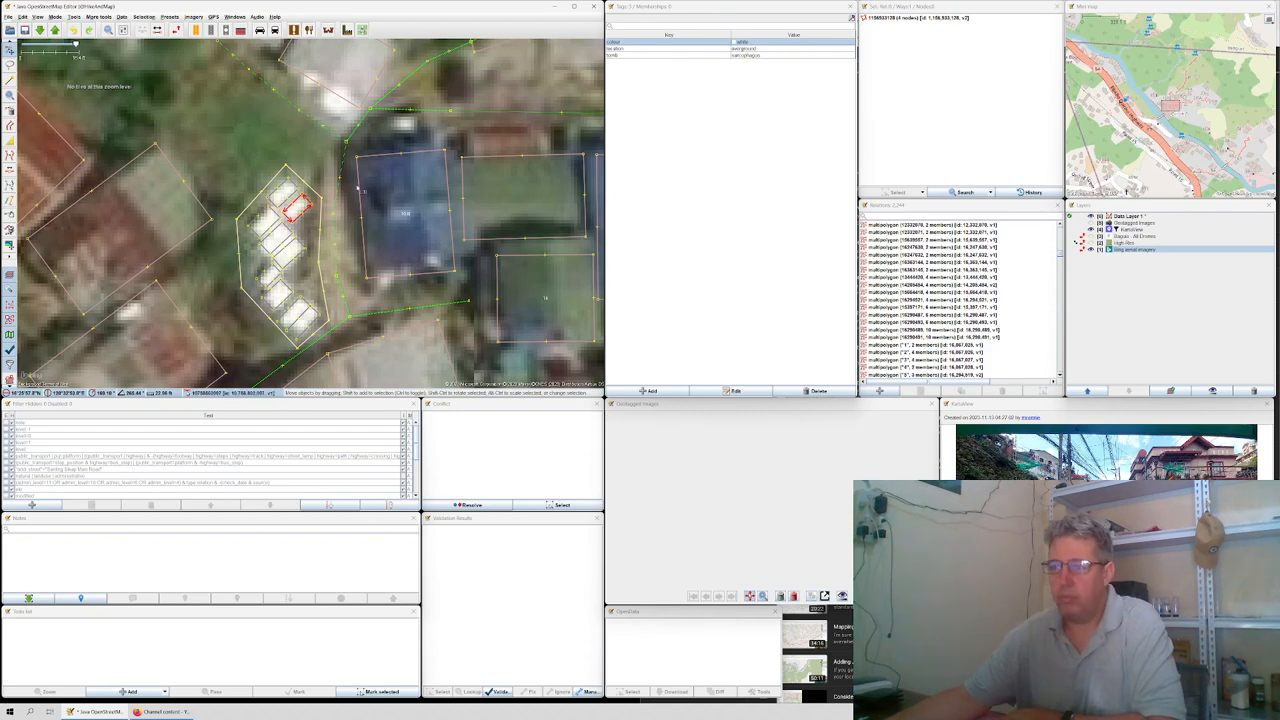
pyautogui.click(400, 210)
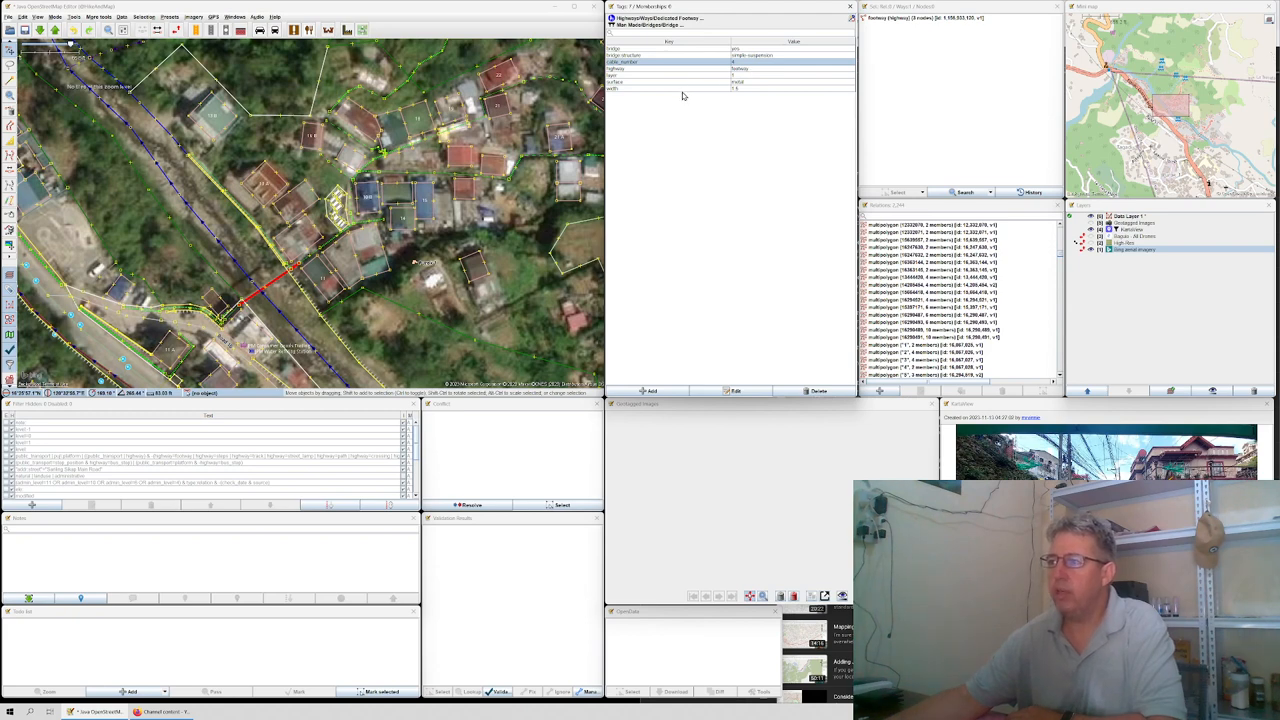
pyautogui.click(740, 88)
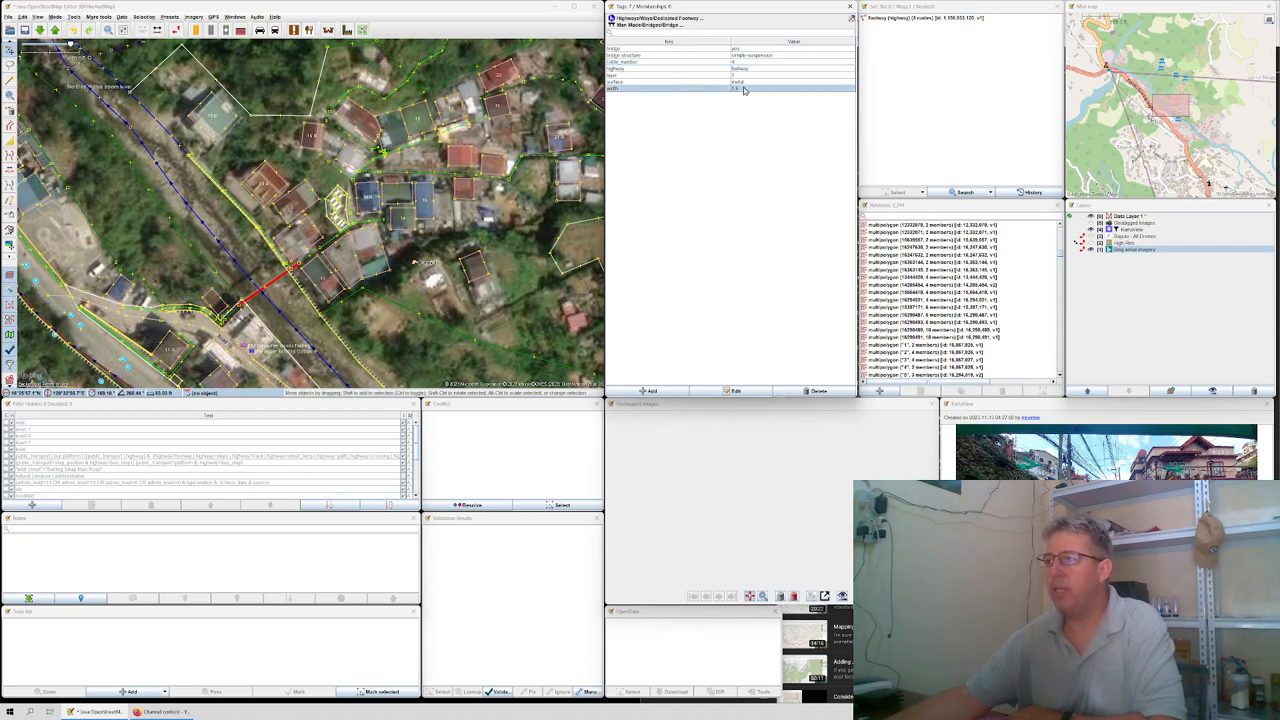
pyautogui.click(493, 165)
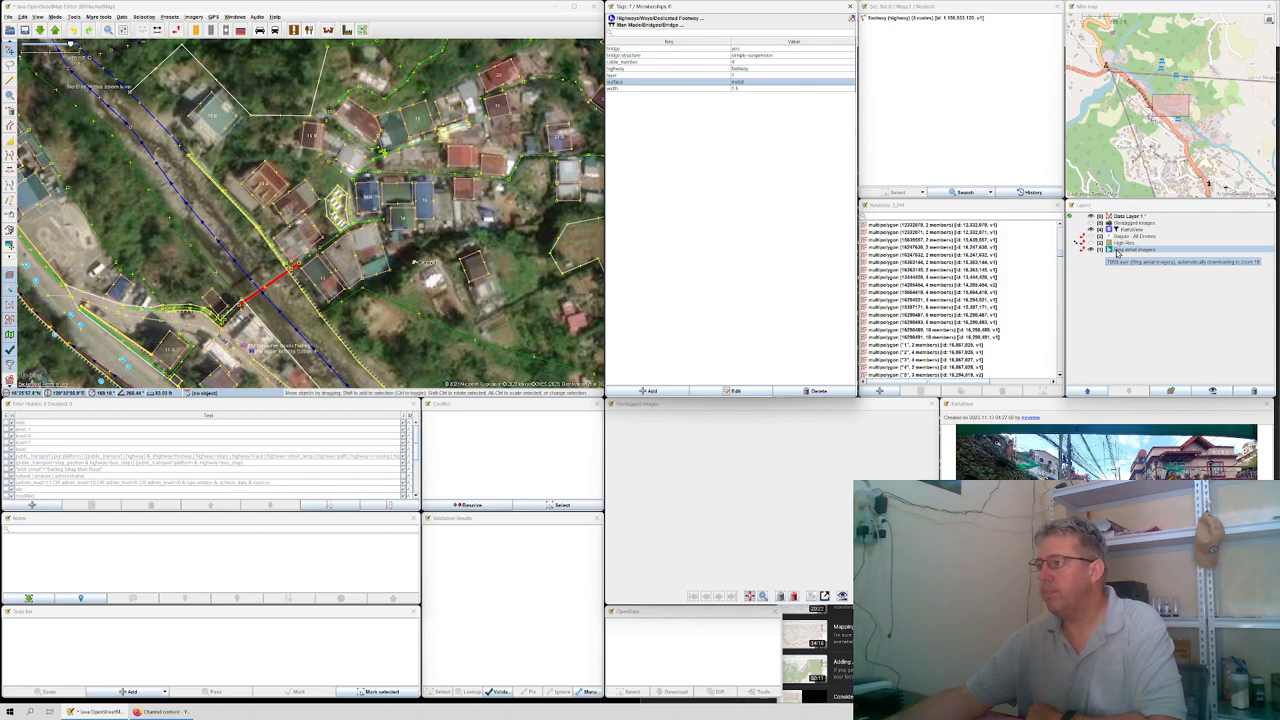
# - Zoom back in on the houses and sarcophagi, making Data Layer 1 active
pyautogui.click(368, 197)
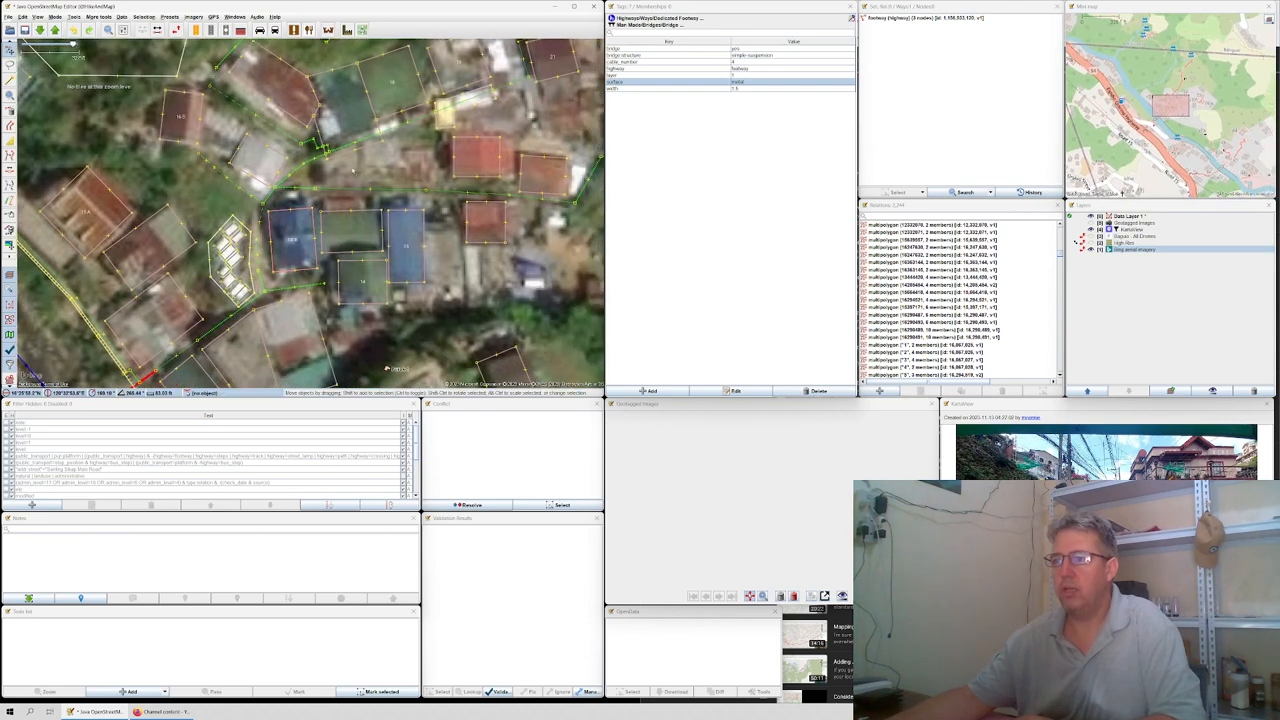
pyautogui.click(340, 188)
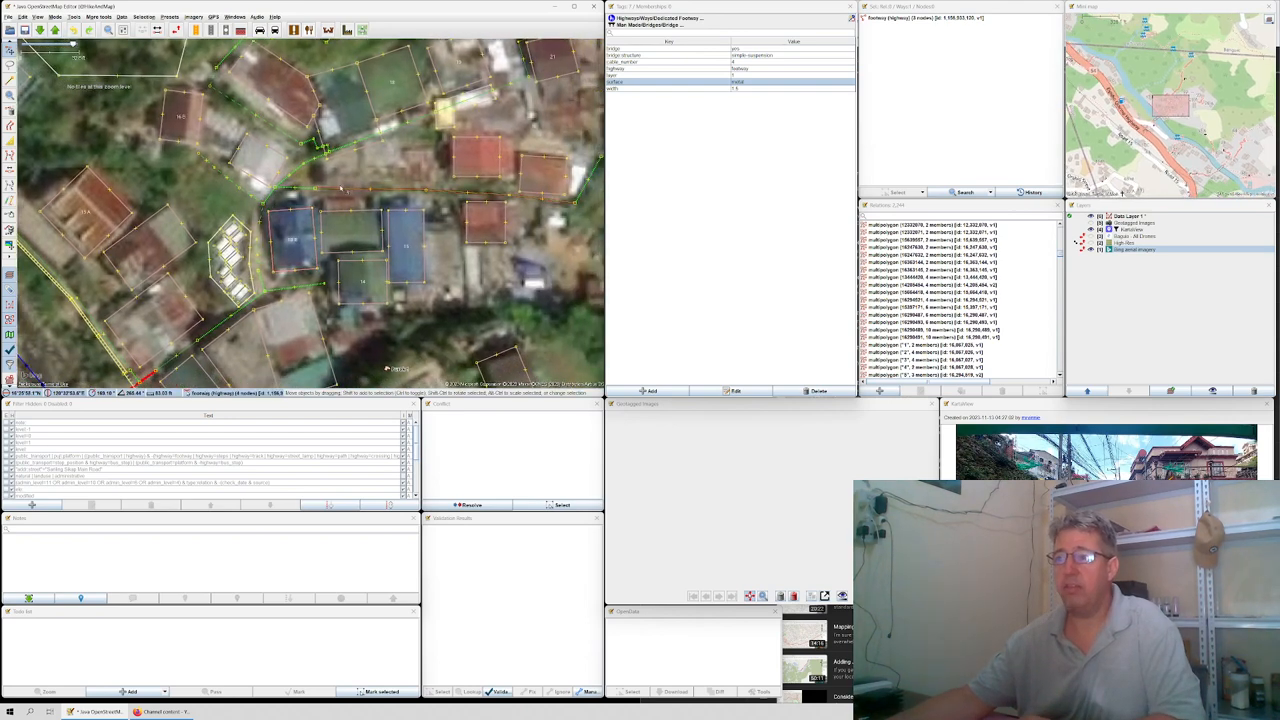
pyautogui.click(340, 190)
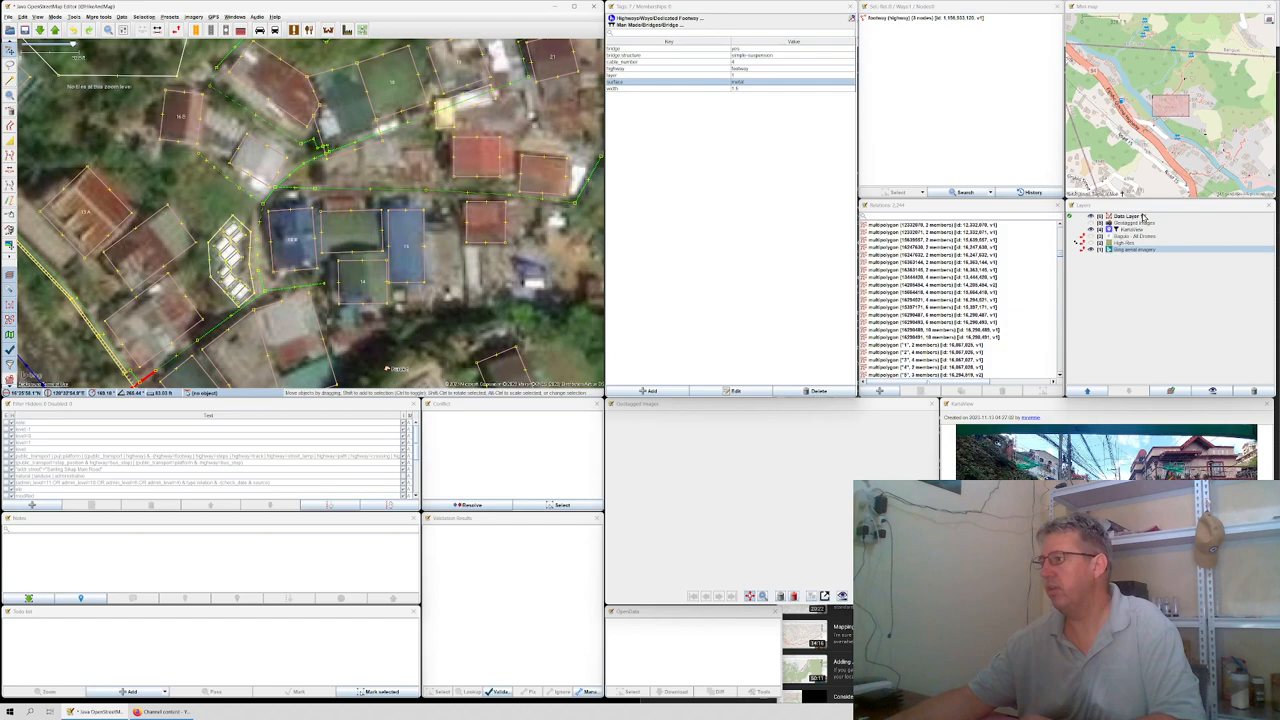